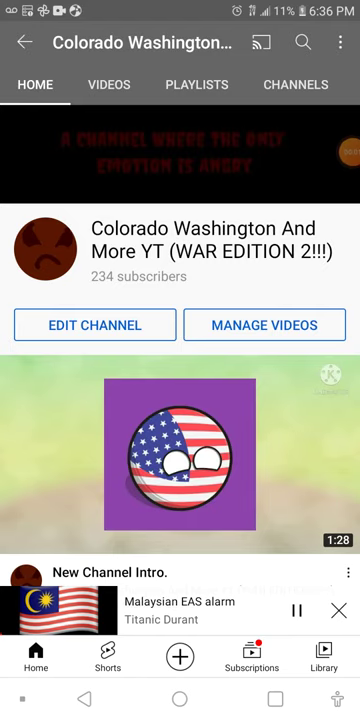
# Step: Flip between the channel's Home overview and its Videos list several times
pyautogui.click(108, 84)
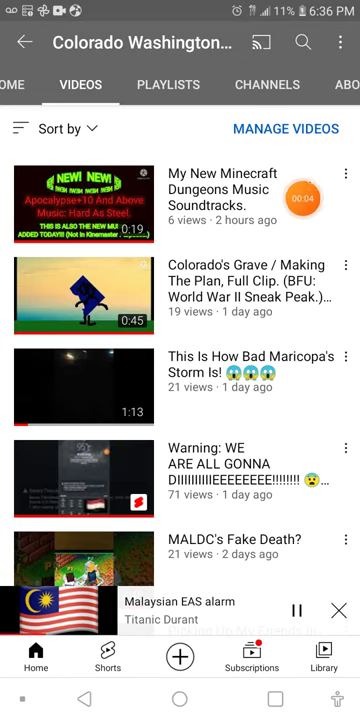
pyautogui.click(36, 84)
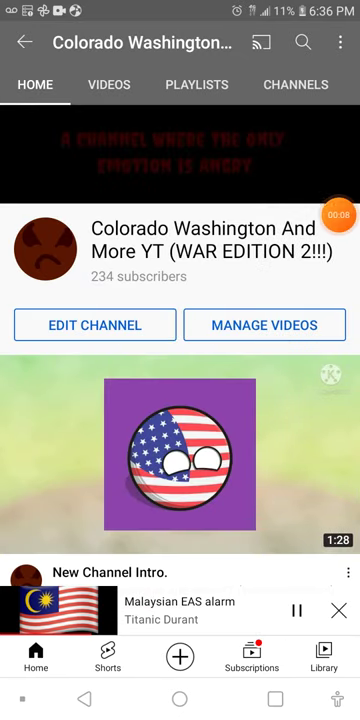
pyautogui.click(108, 84)
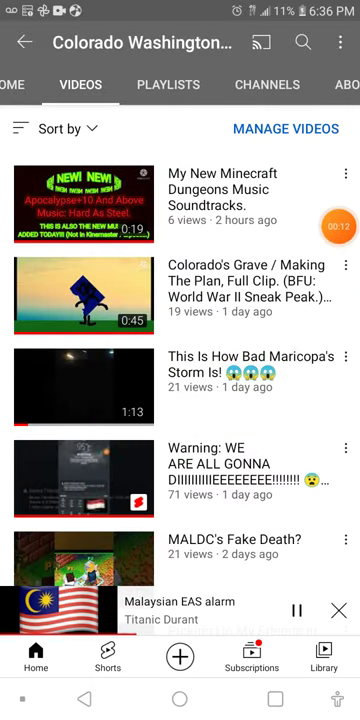
pyautogui.click(36, 84)
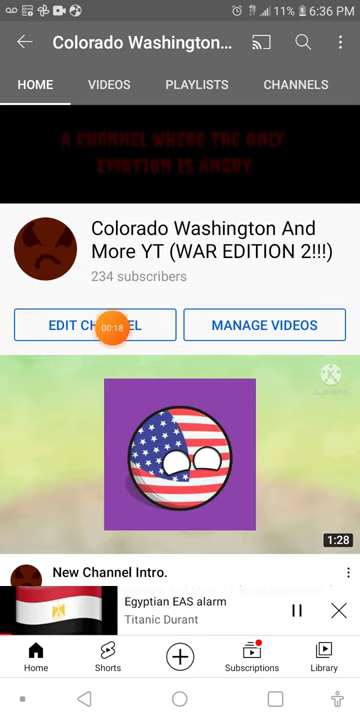
pyautogui.click(108, 84)
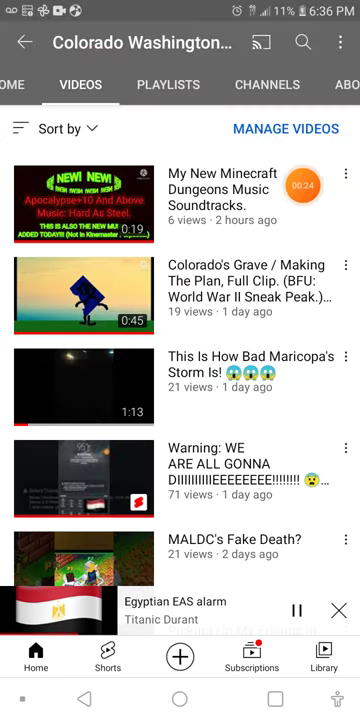
pyautogui.click(36, 84)
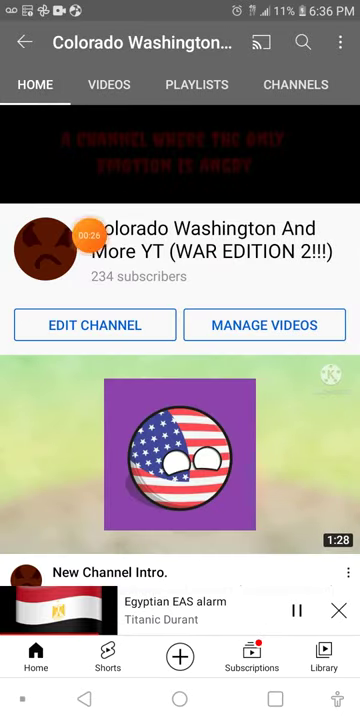
pyautogui.click(108, 84)
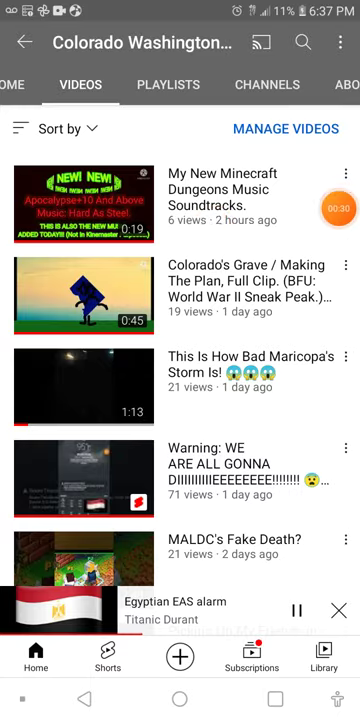
# Step: Enter the editor's text tool and select 'NOT' in the '11th STRIKE' warning caption
pyautogui.click(34, 84)
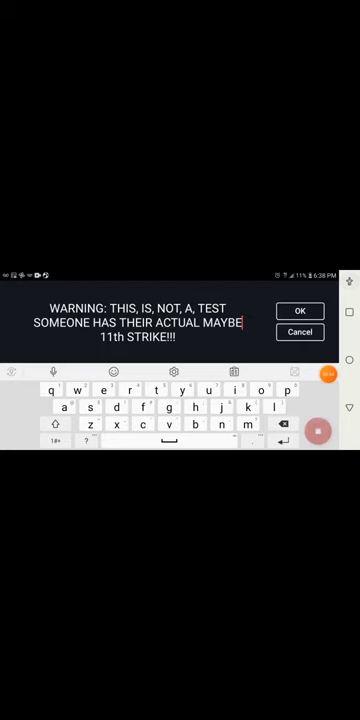
pyautogui.doubleClick(170, 292)
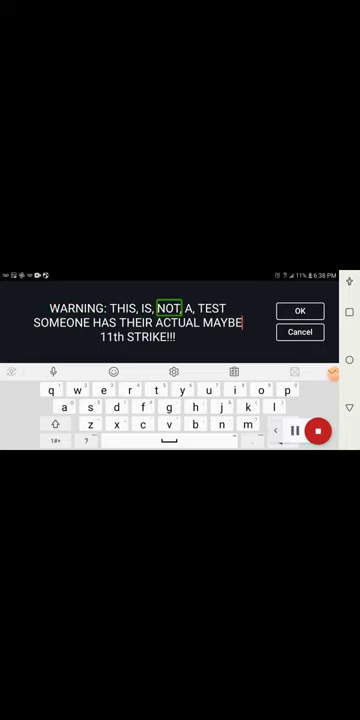